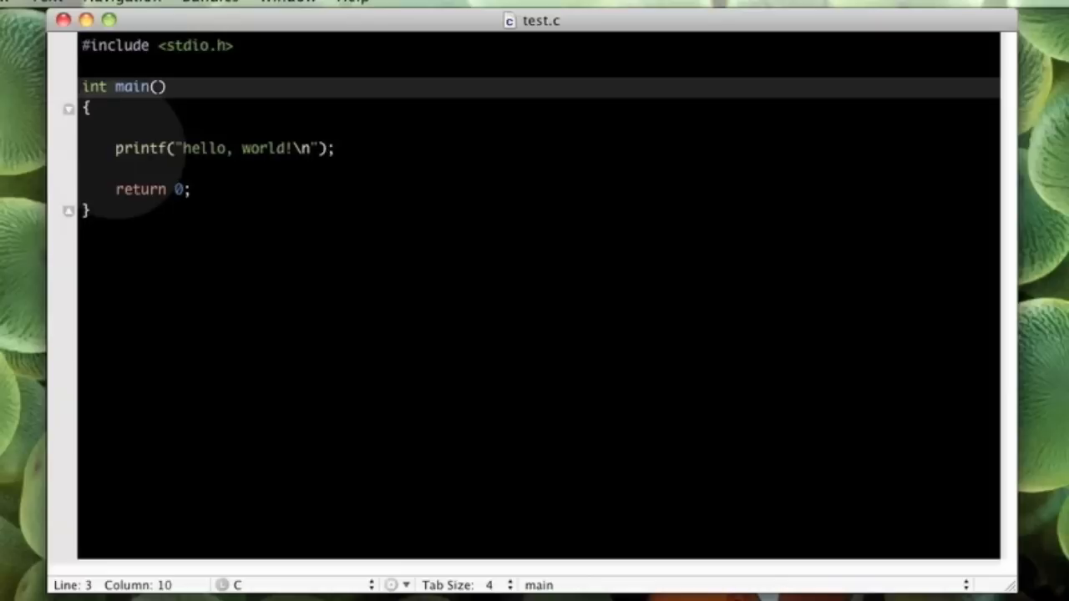
Step: Place the cursor inside main's body and add a blank indented line above printf
double_click(144, 148)
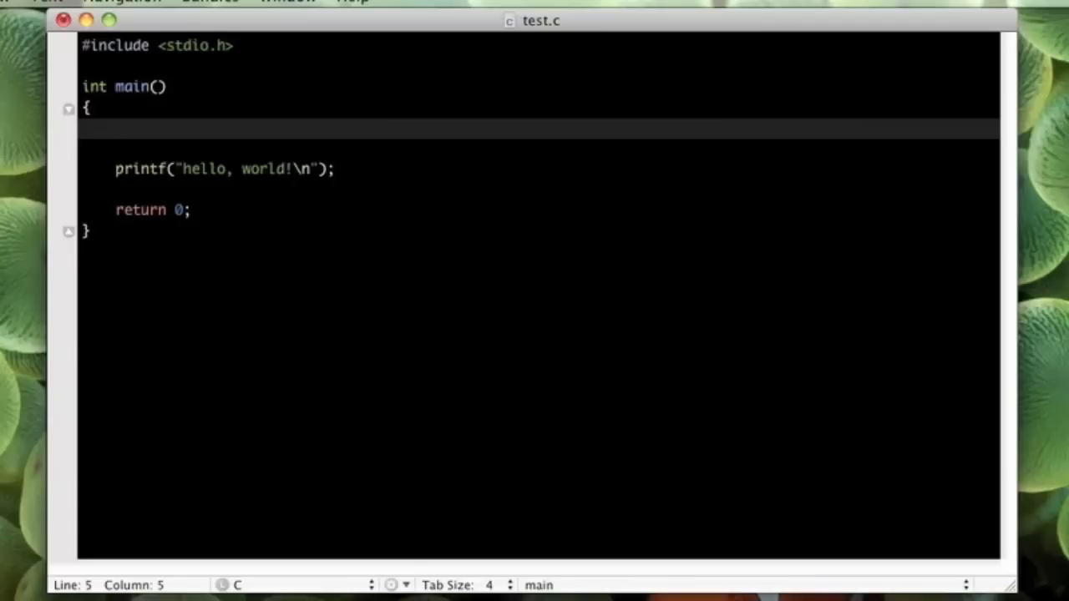
Step: Declare char name[] = "reece"; at the top of main, fixing the stray 'p' typo
text(c)
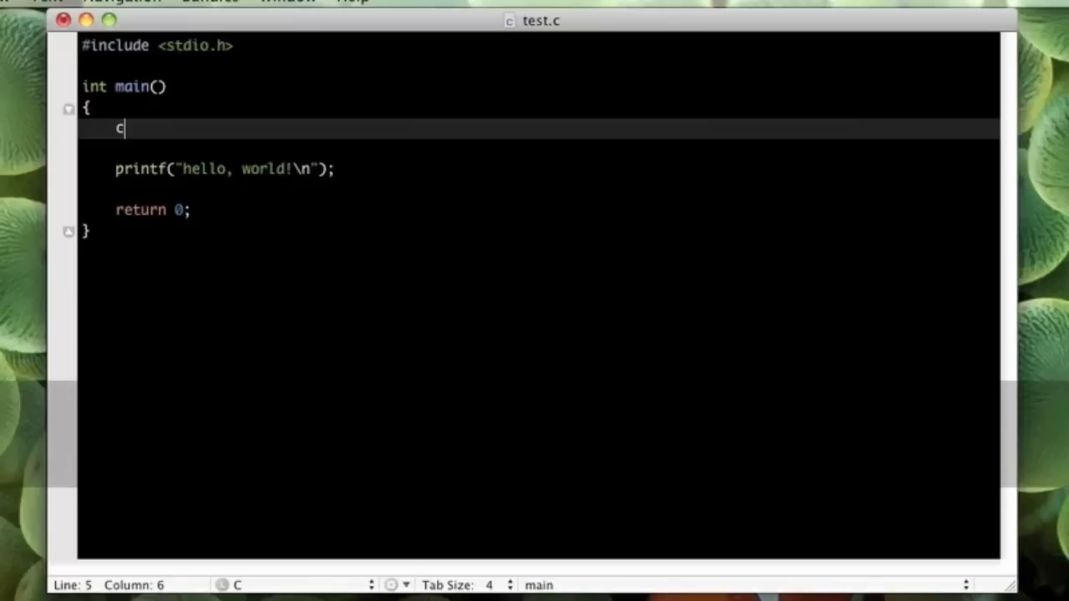
text(har)
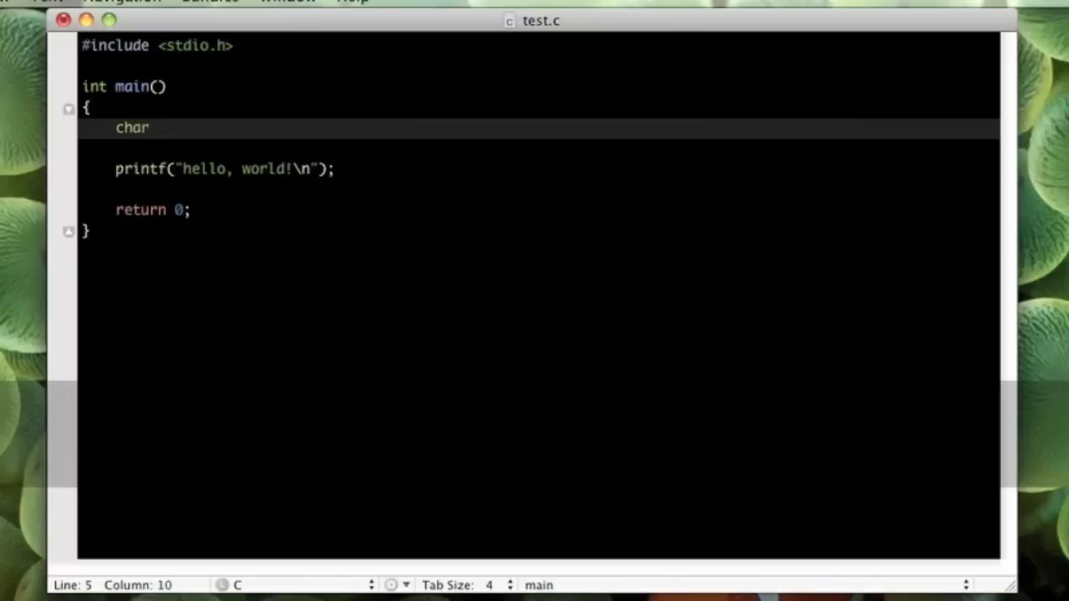
text(namep[])
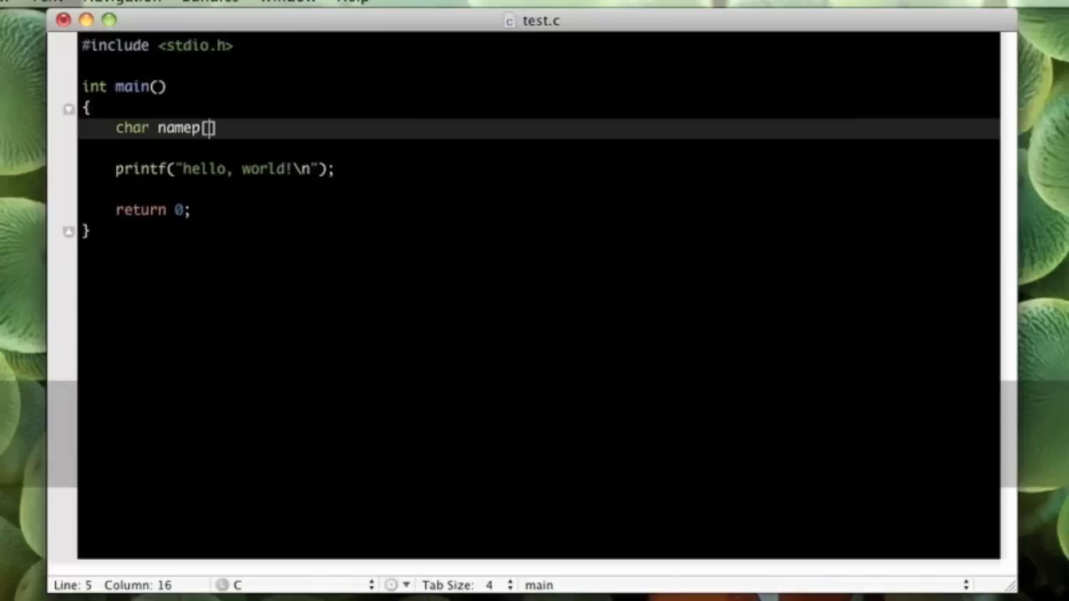
key(Backspace)
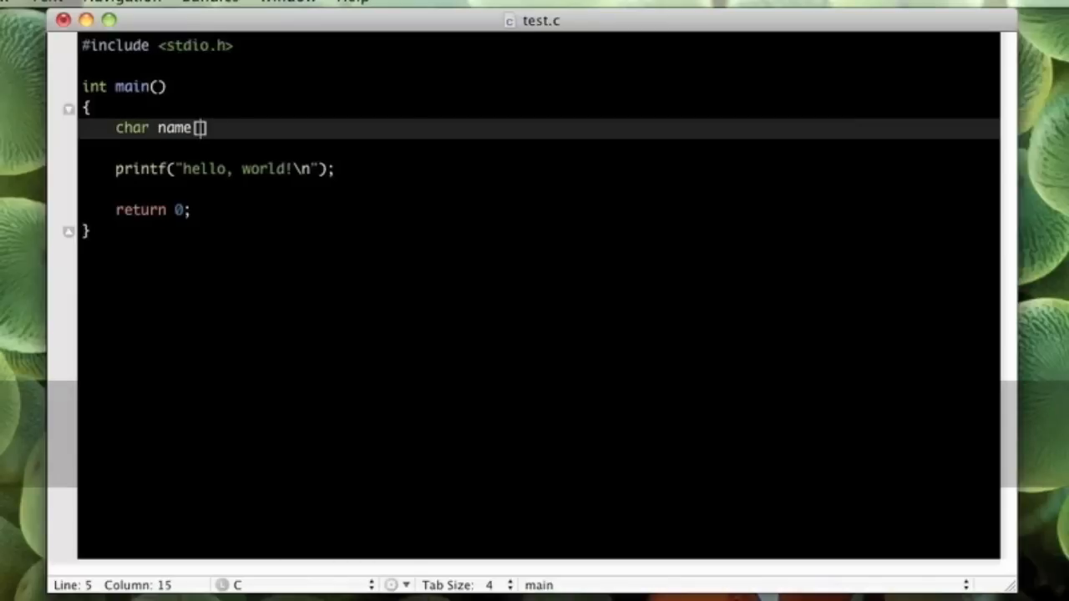
text(= "")
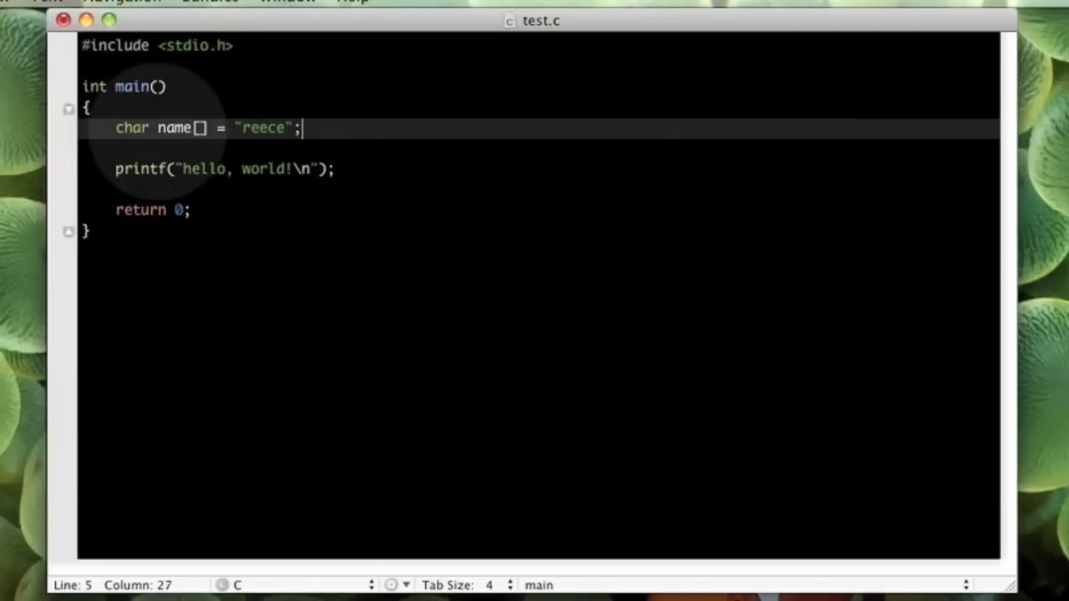
double_click(171, 128)
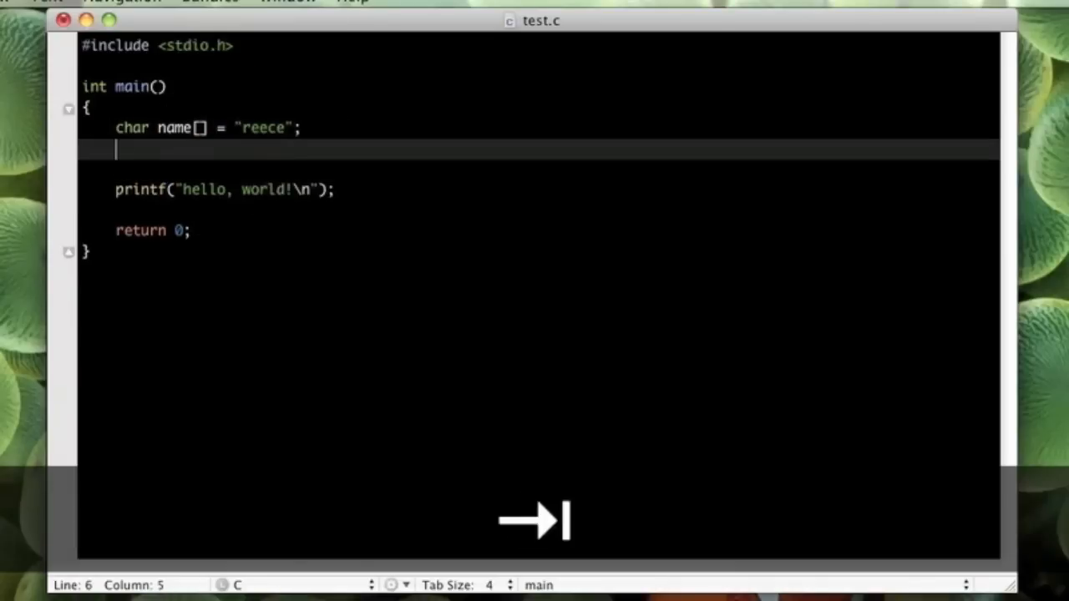
Step: Declare int age = 20; below the name declaration
text(int)
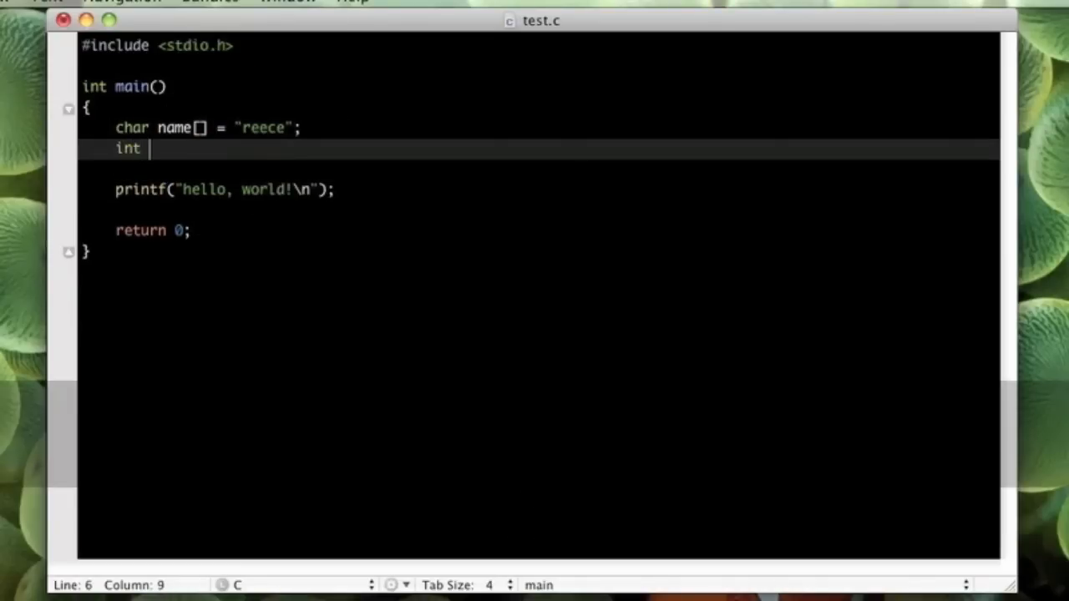
text(age =)
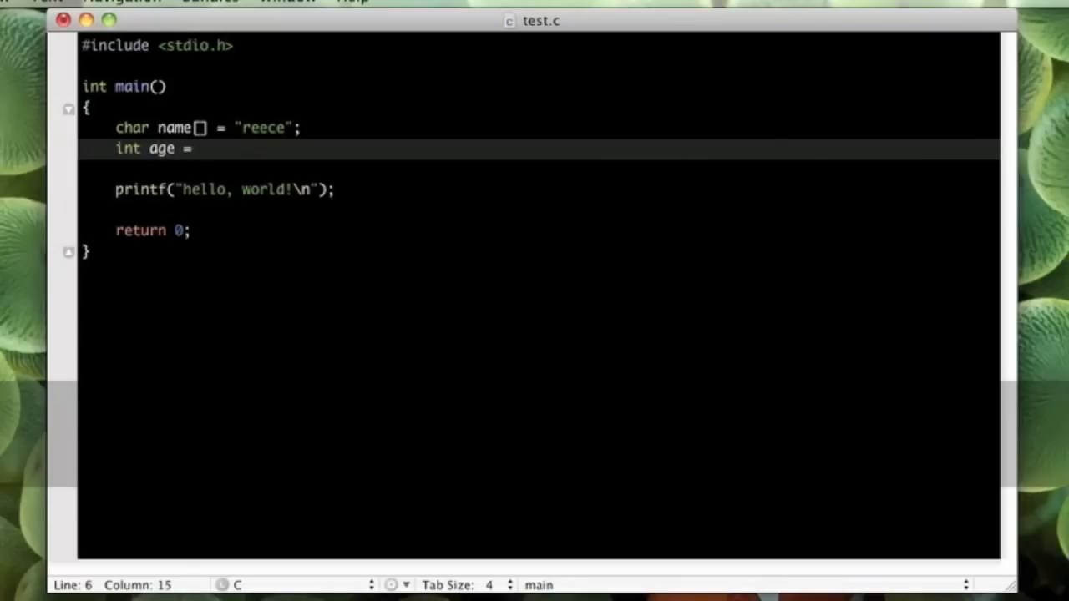
text(20;)
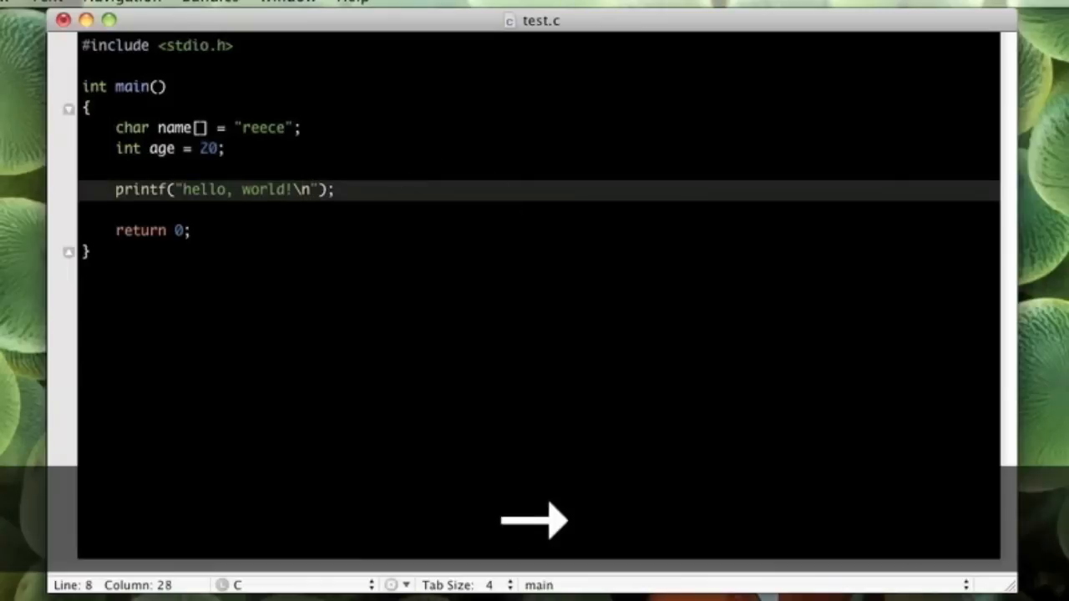
Step: Extend the printf string to "My name is: %s, and my age is %i"
text(My name i)
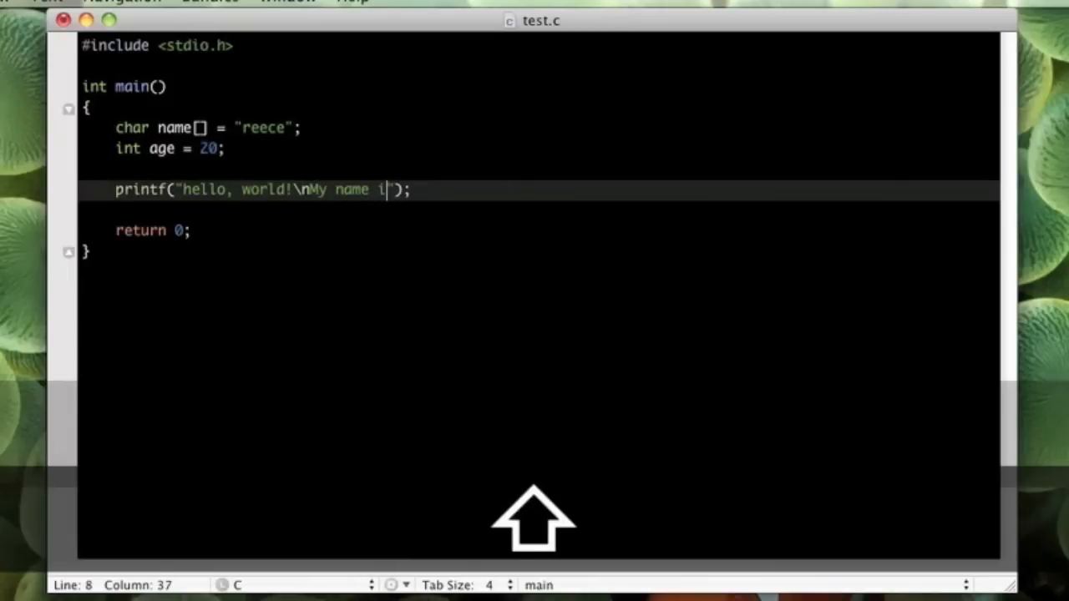
text(s:)
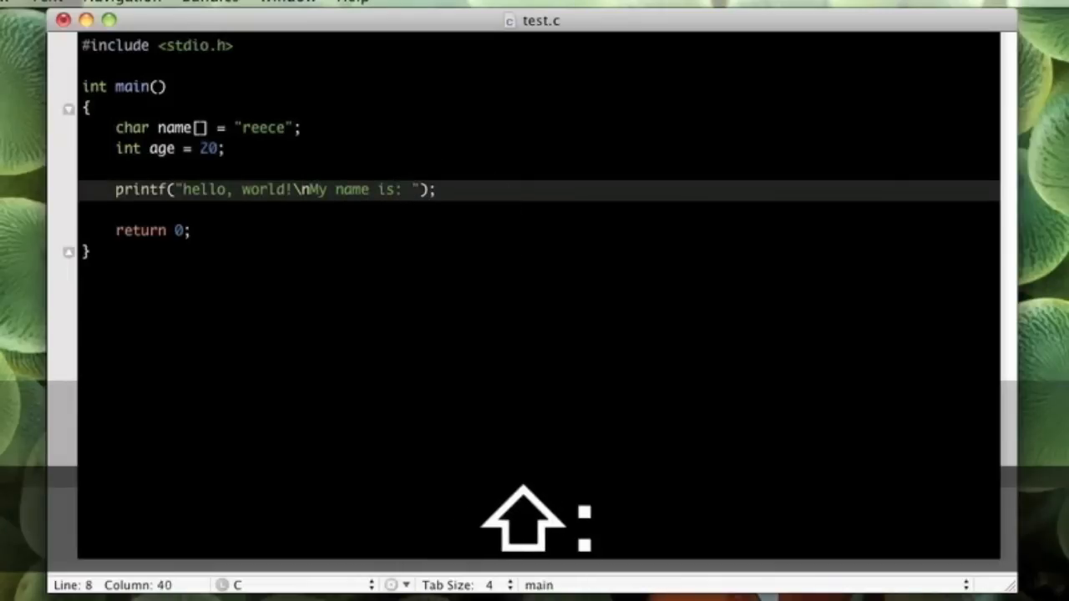
text(%s, and my age is)
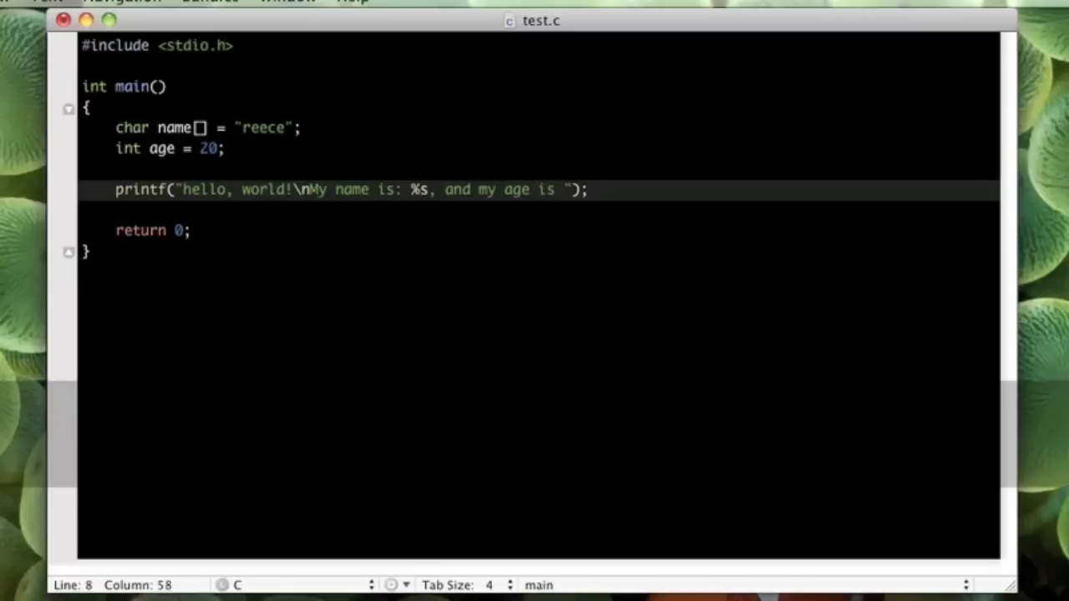
text(%i)
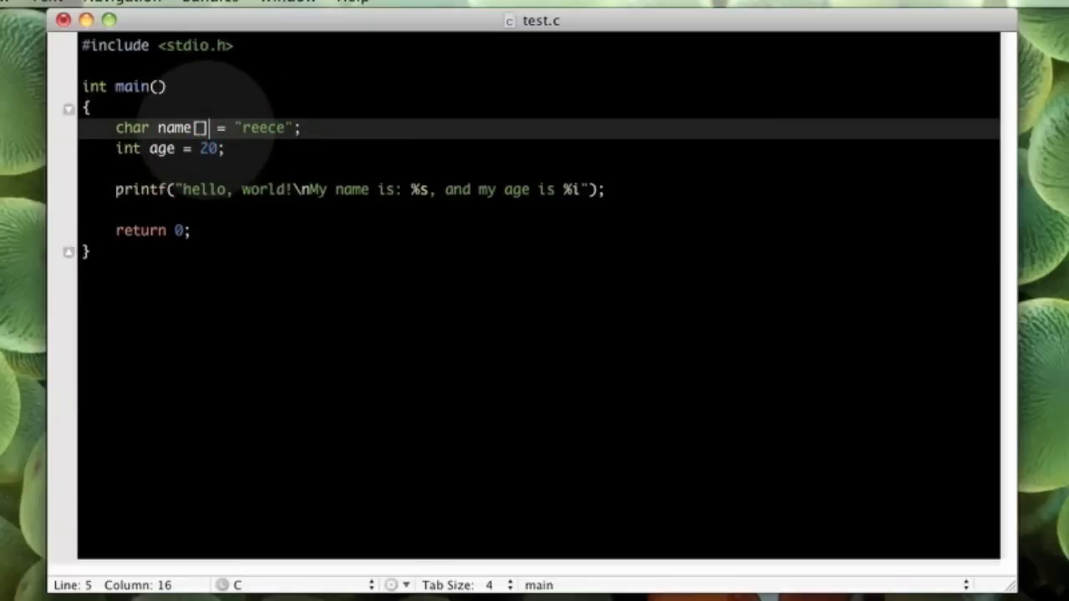
Step: Highlight the name and age declarations before adding printf arguments
click(202, 127)
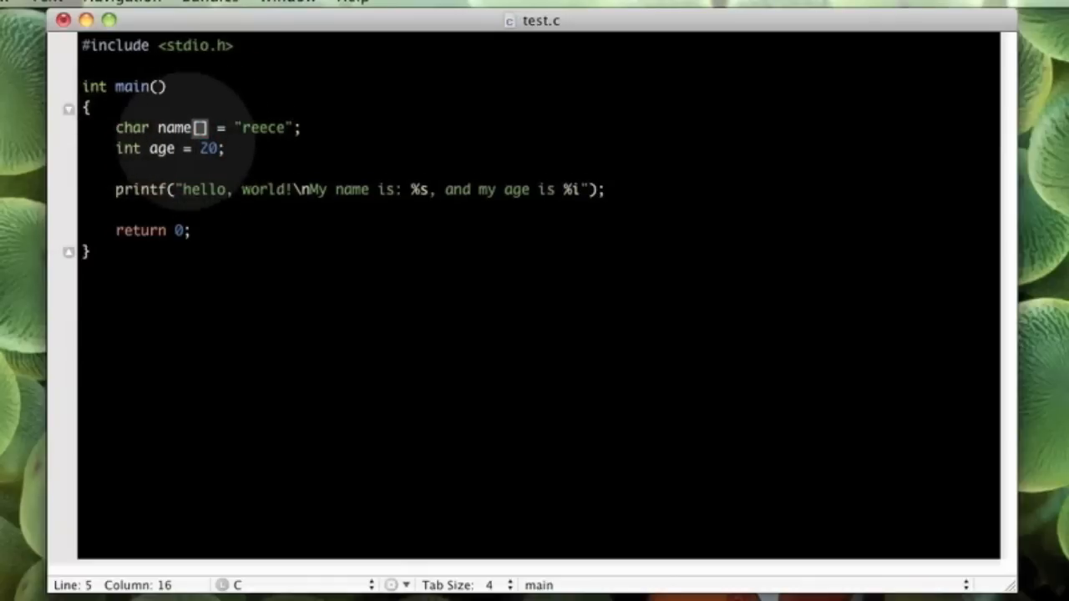
double_click(131, 150)
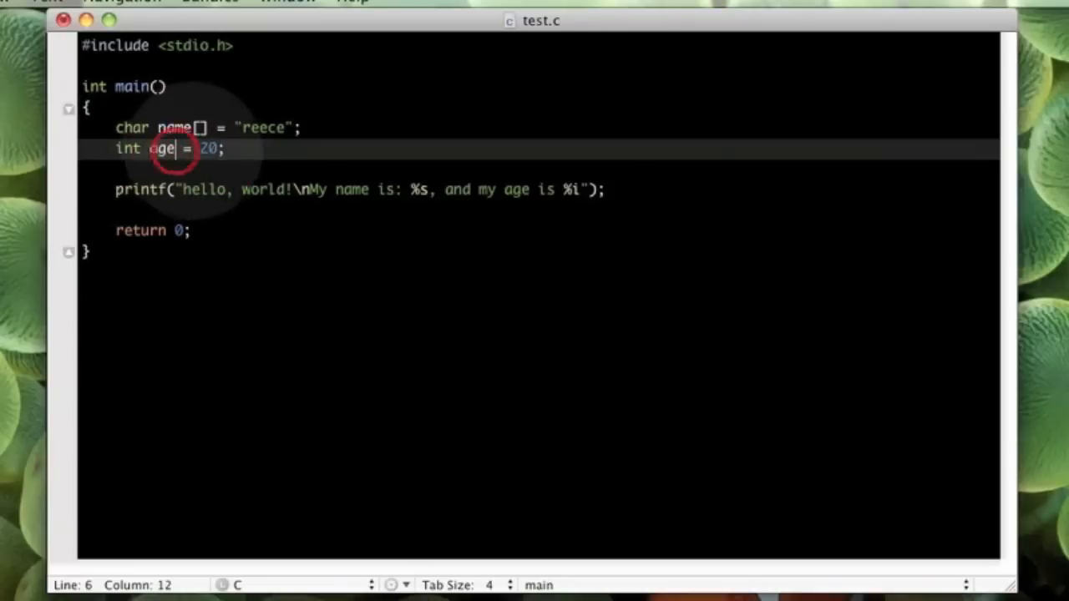
double_click(207, 149)
text(, )
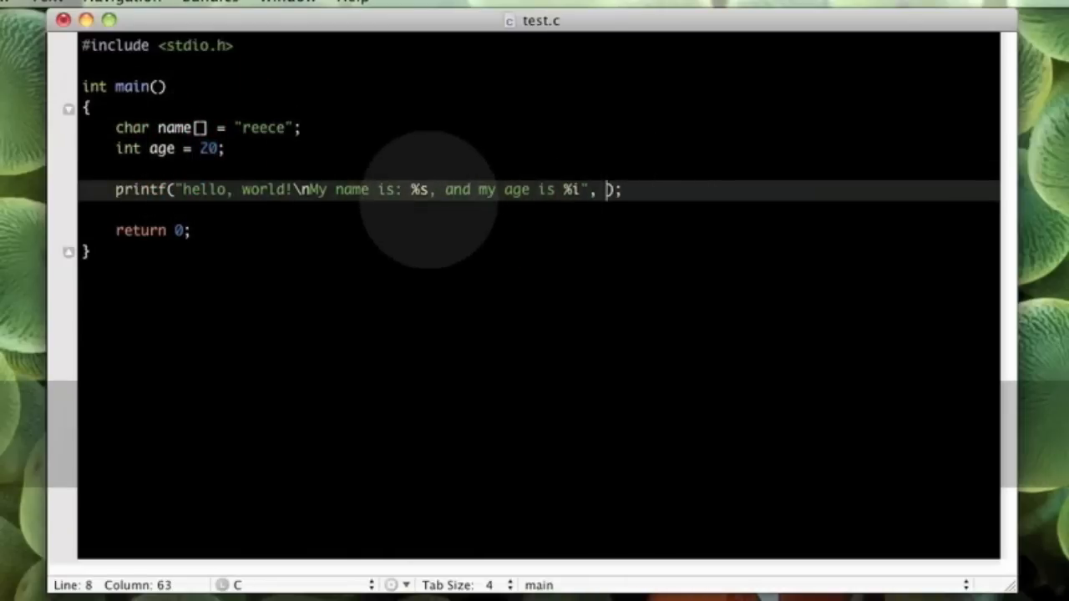
Step: Add name and age as printf arguments and save test.c
double_click(419, 189)
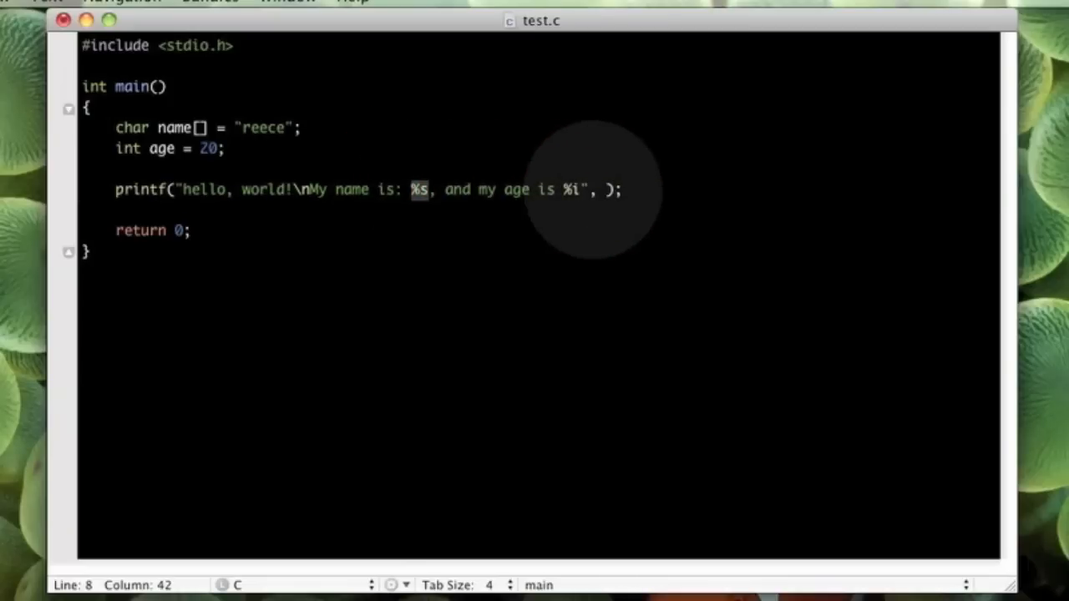
click(610, 190)
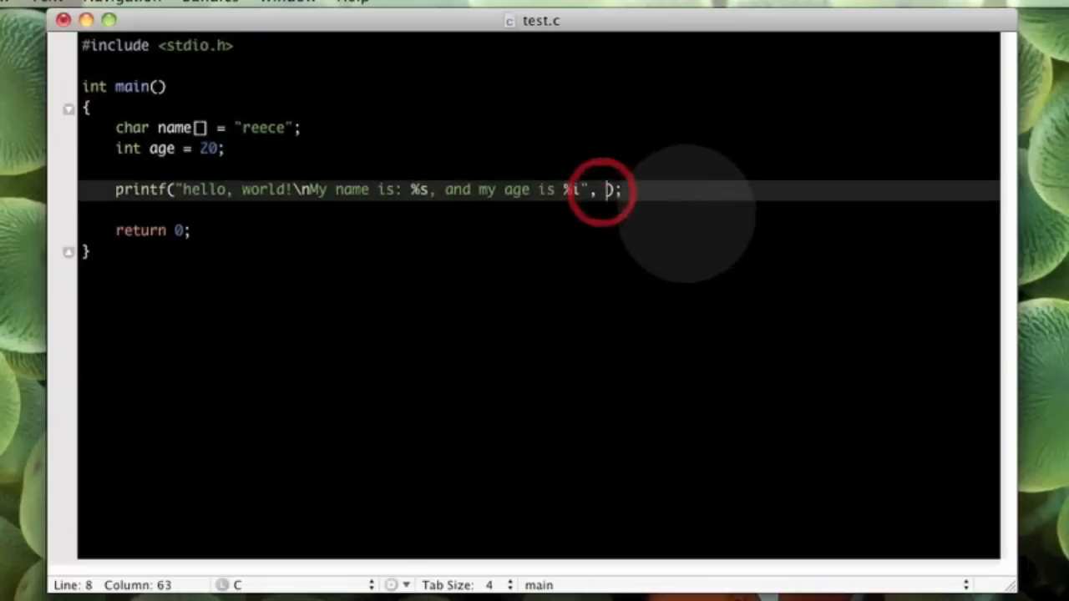
text(name,)
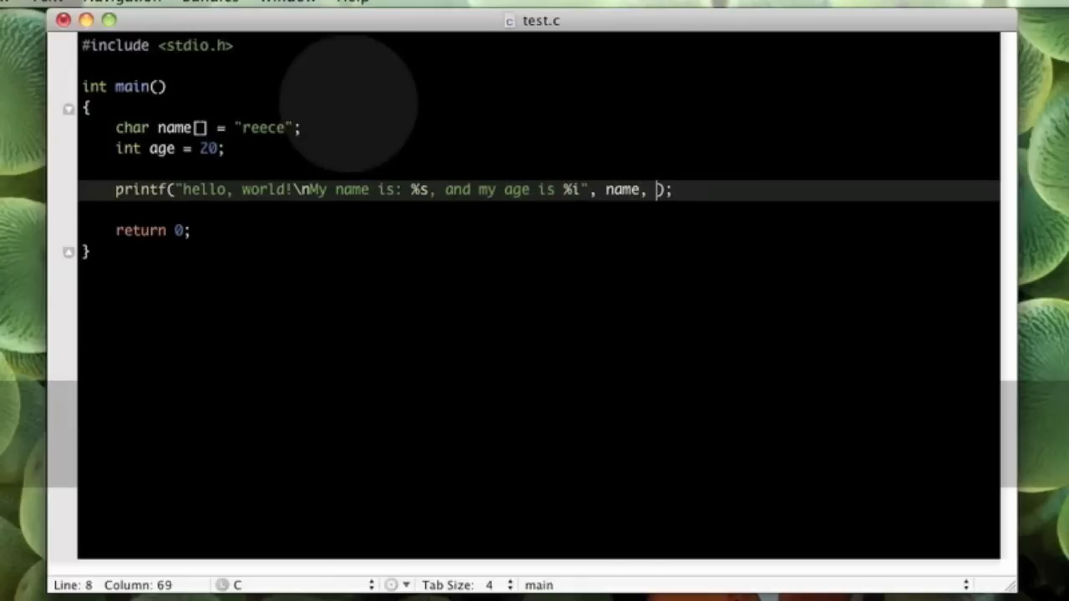
click(566, 191)
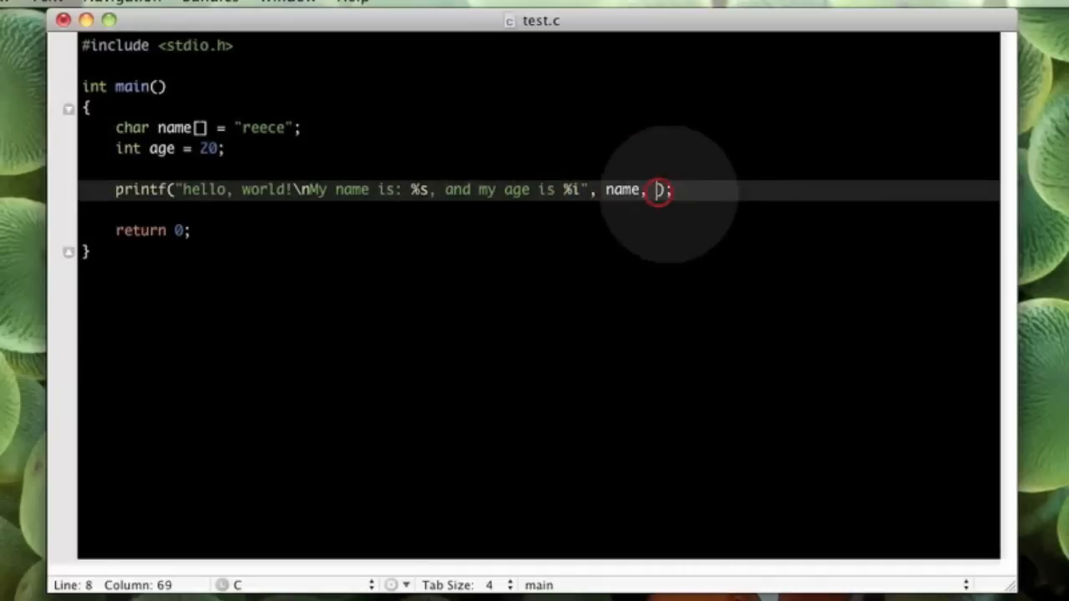
text(age)
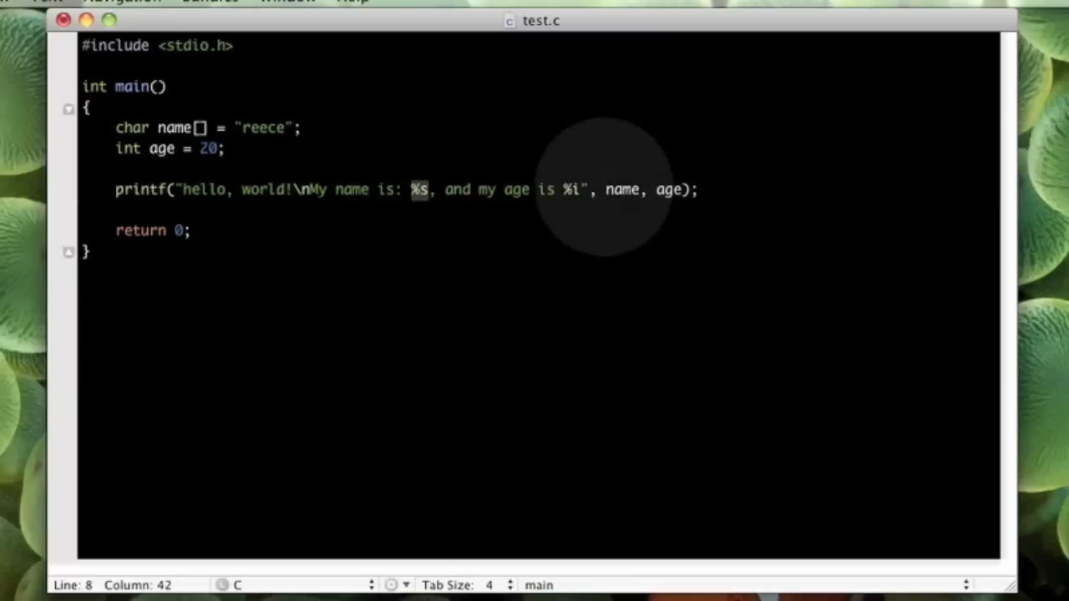
click(538, 189)
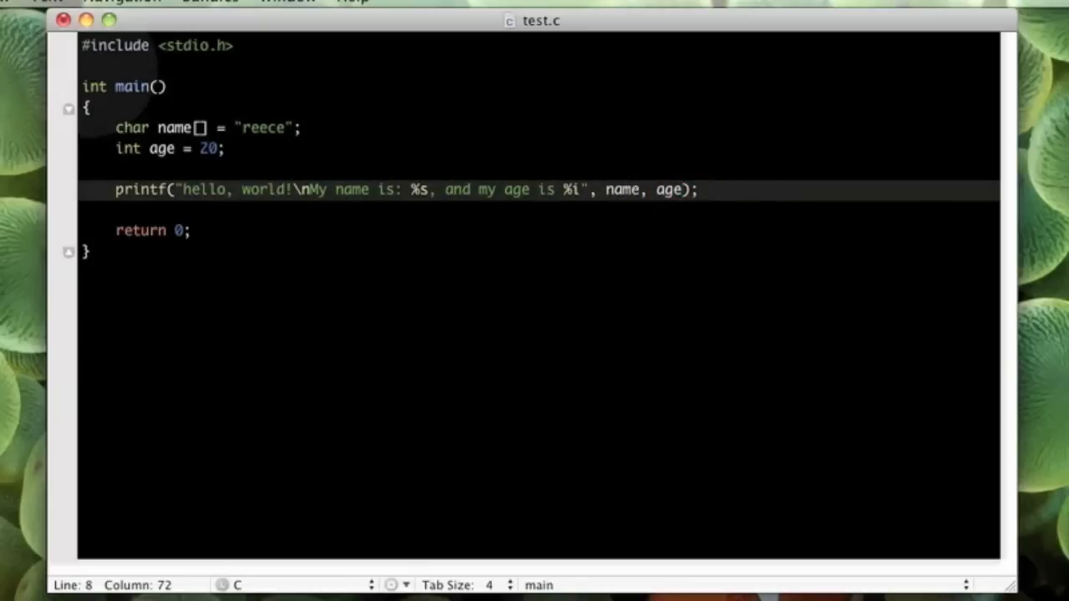
key(cmd+s)
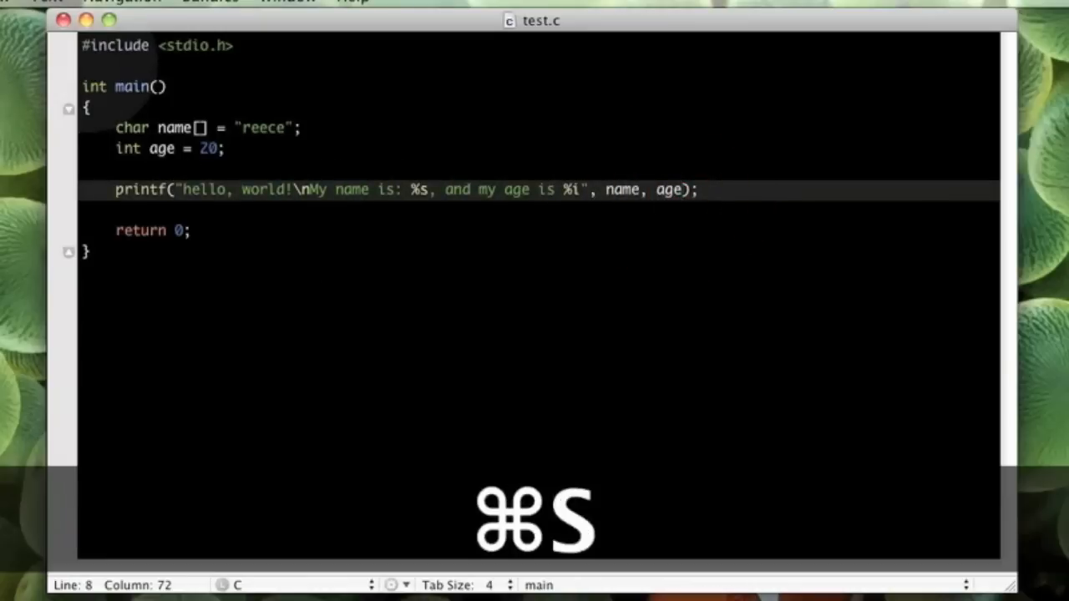
Step: In Terminal, remove the old binary and compile test.c into myapp with gcc
key(cmd+tab)
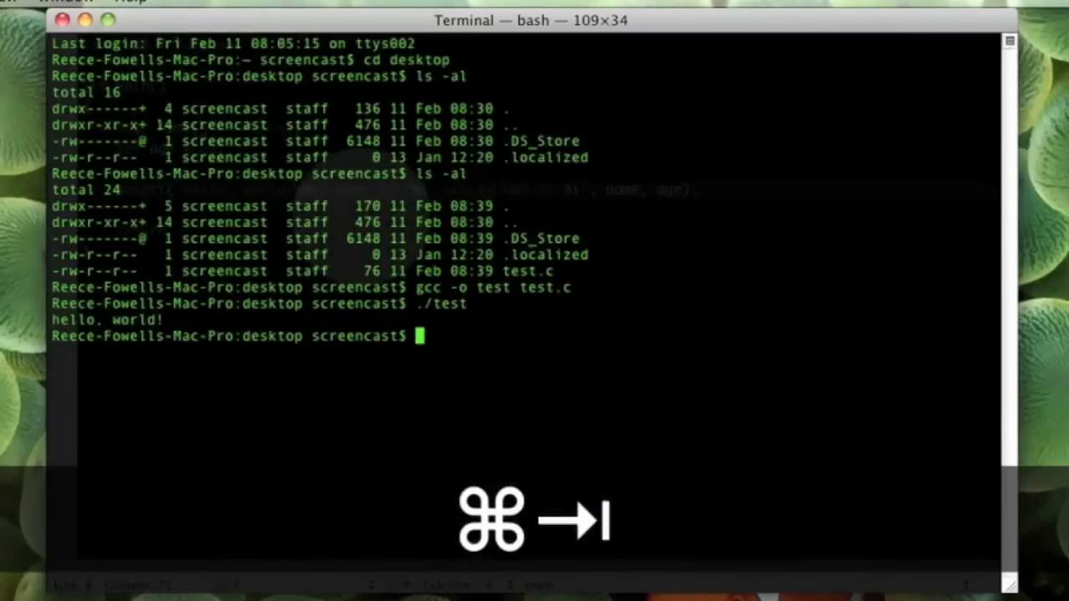
text(rm test)
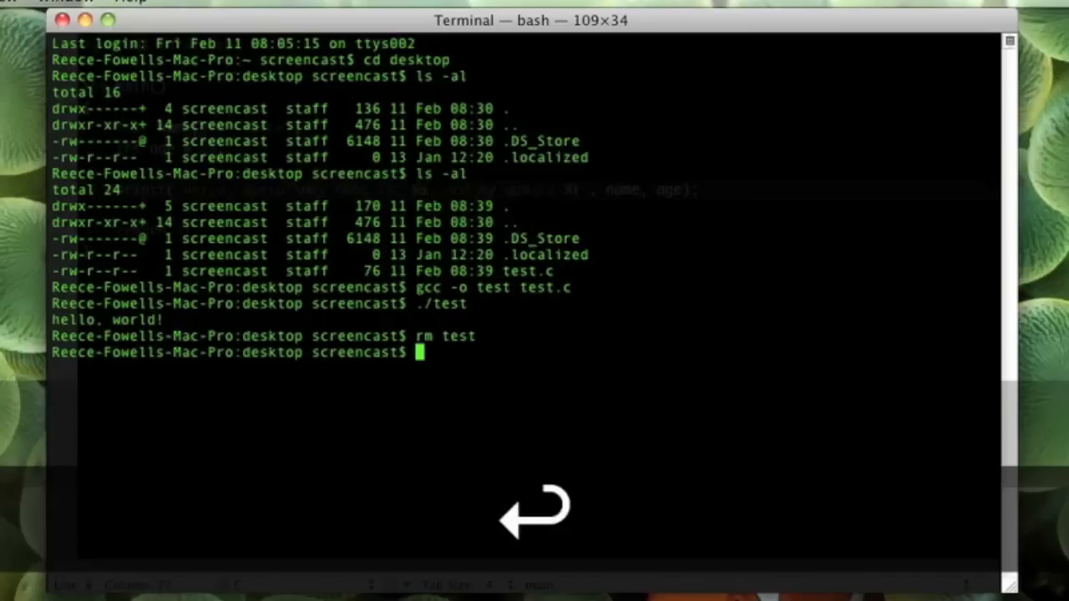
text(gcc)
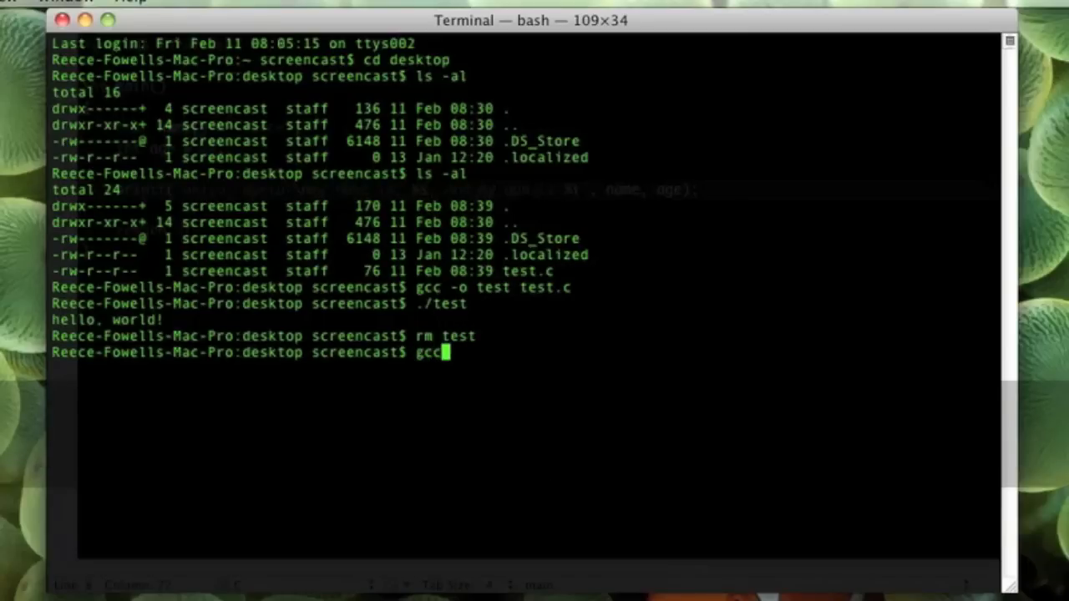
text(-o)
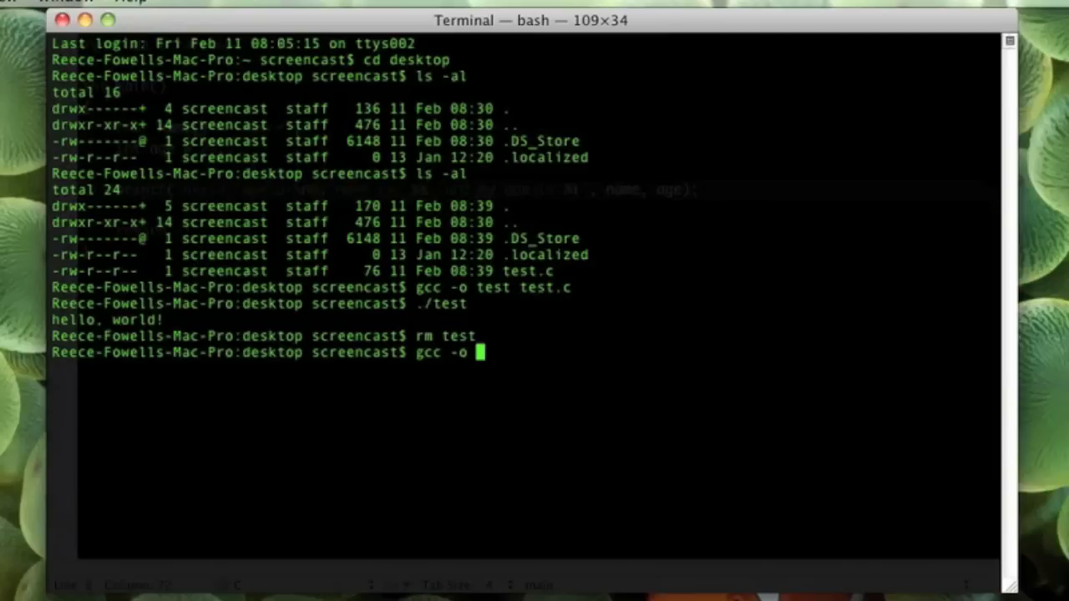
text(my)
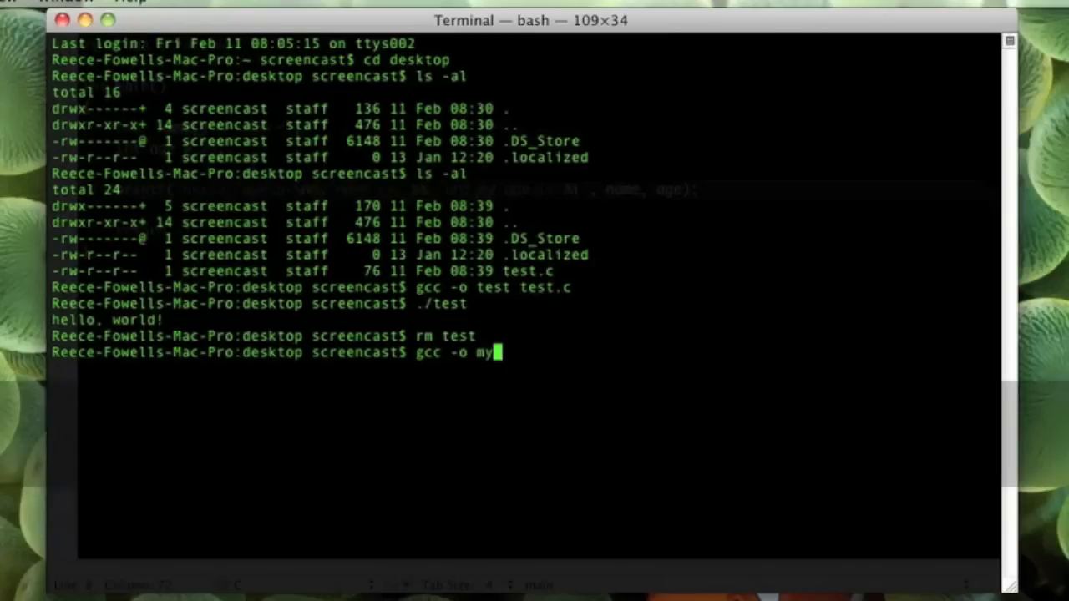
text(app)
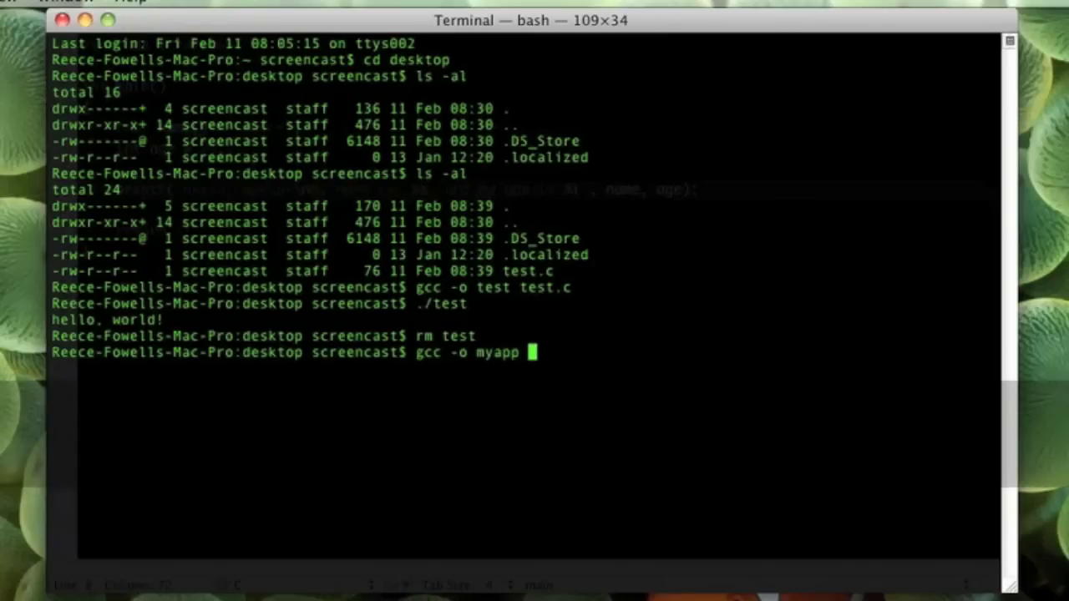
text(test.c)
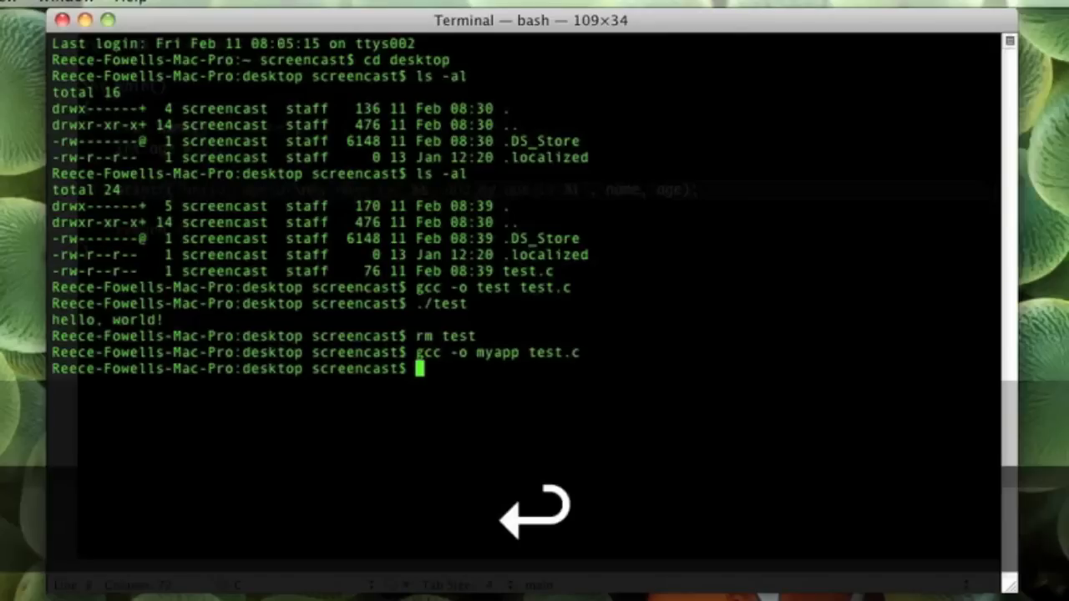
Step: Run ./myapp to see the name and age output, then remove test
text(./)
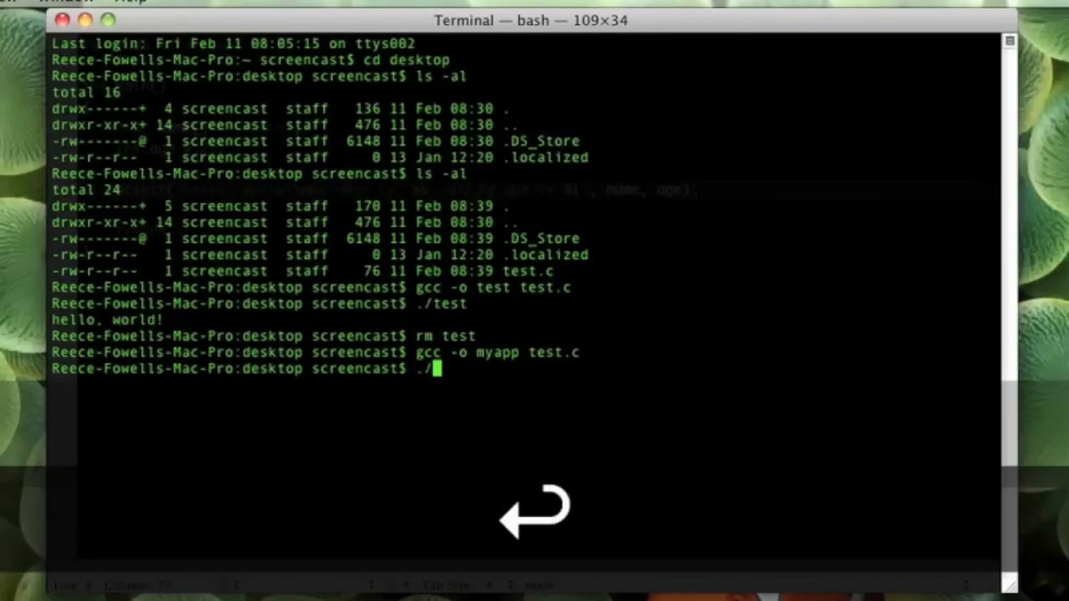
text(myapp)
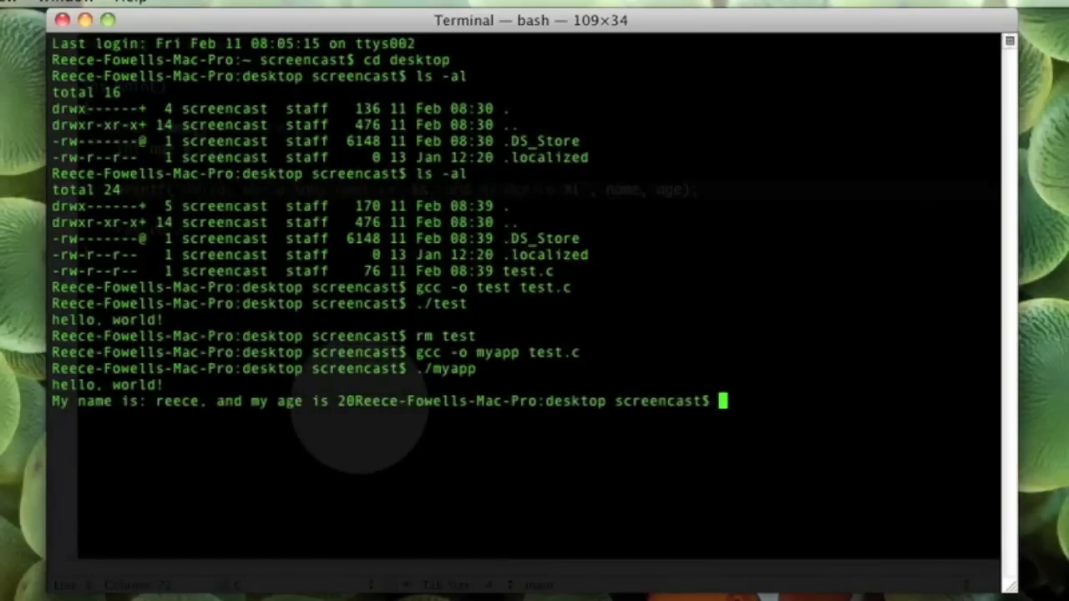
drag(354, 401, 714, 401)
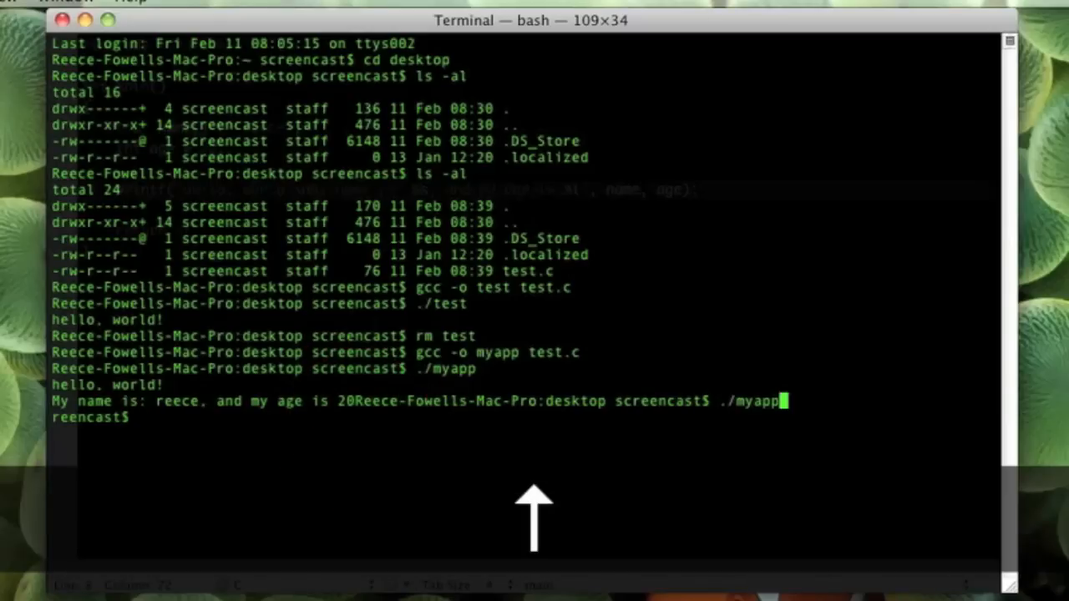
text(rm test)
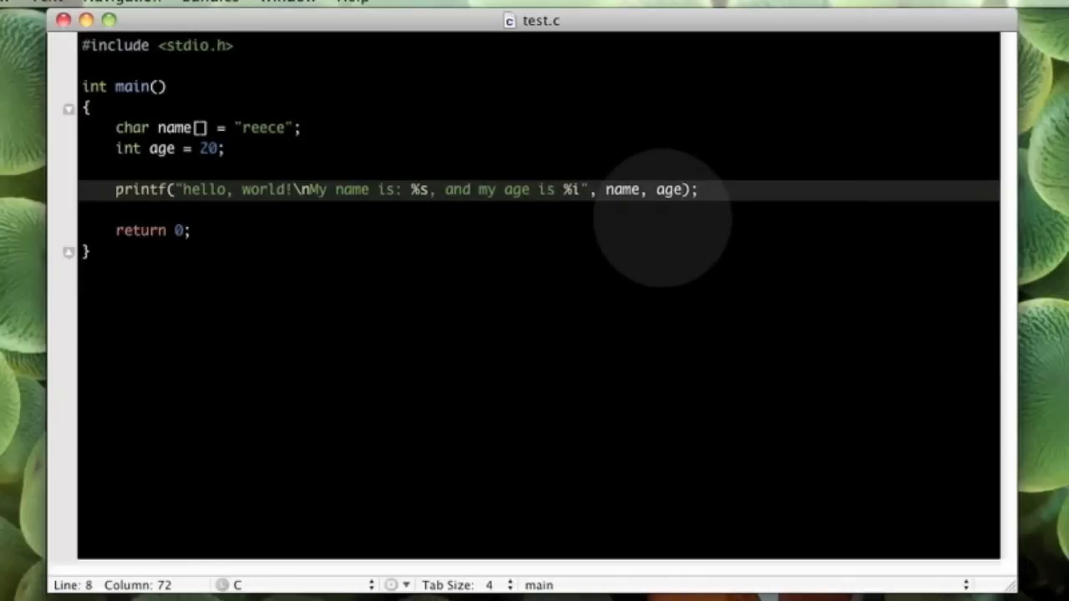
mouse_move(251, 192)
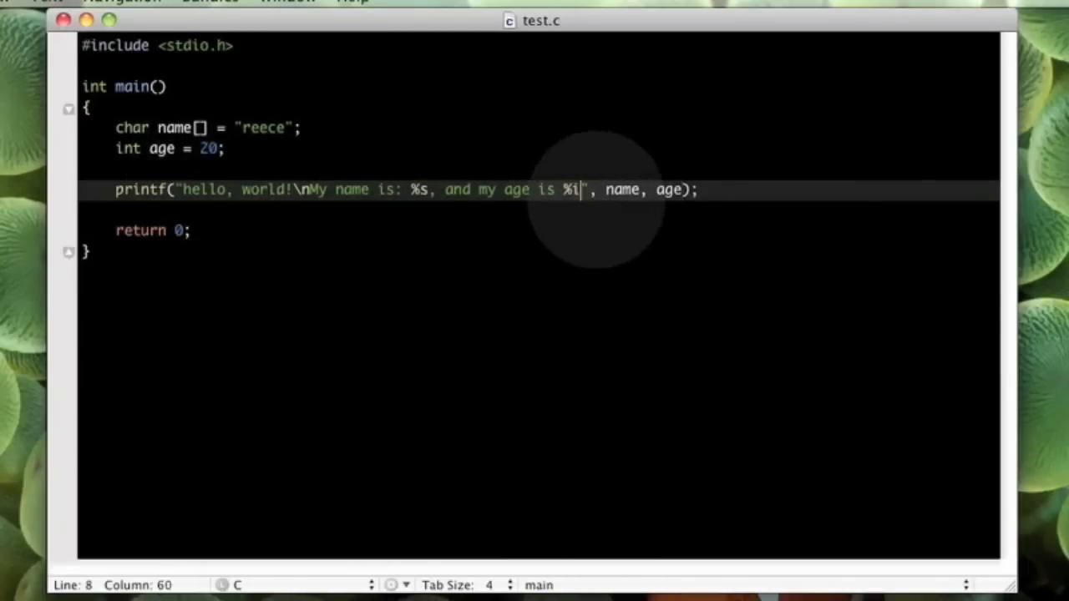
Step: Add \n after %i in the printf string and save test.c
click(299, 189)
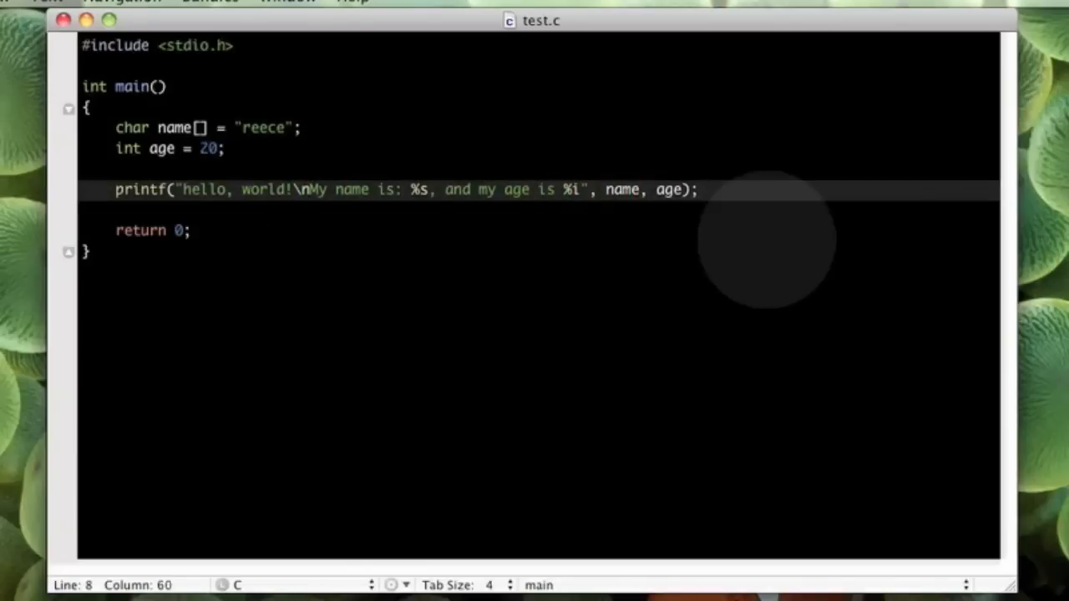
key(cmd+s)
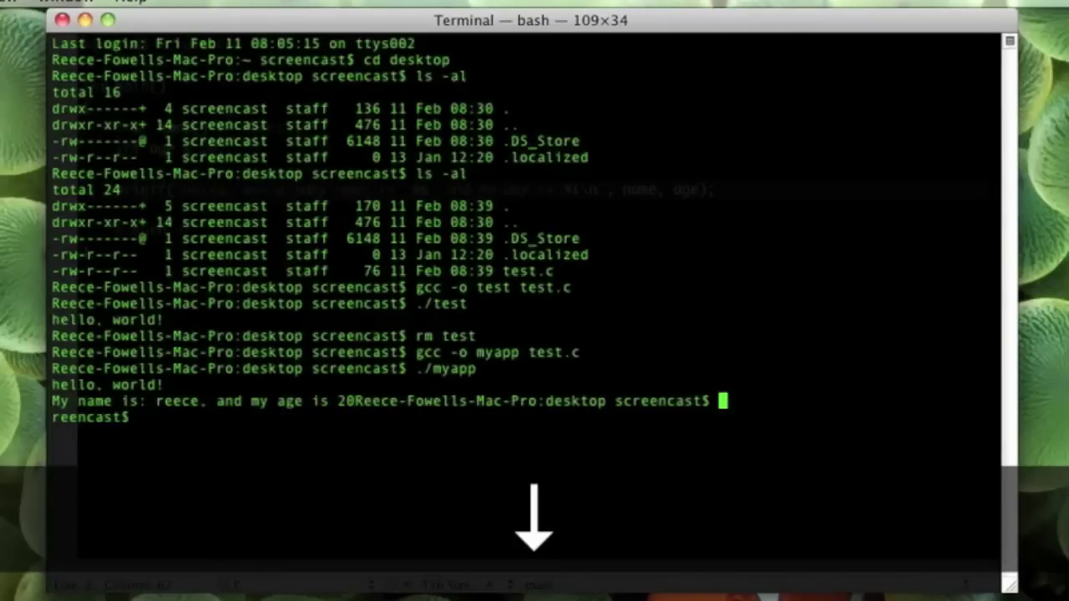
Step: Remove myapp, recompile test.c, and run ./myapp again
text(rm myapp)
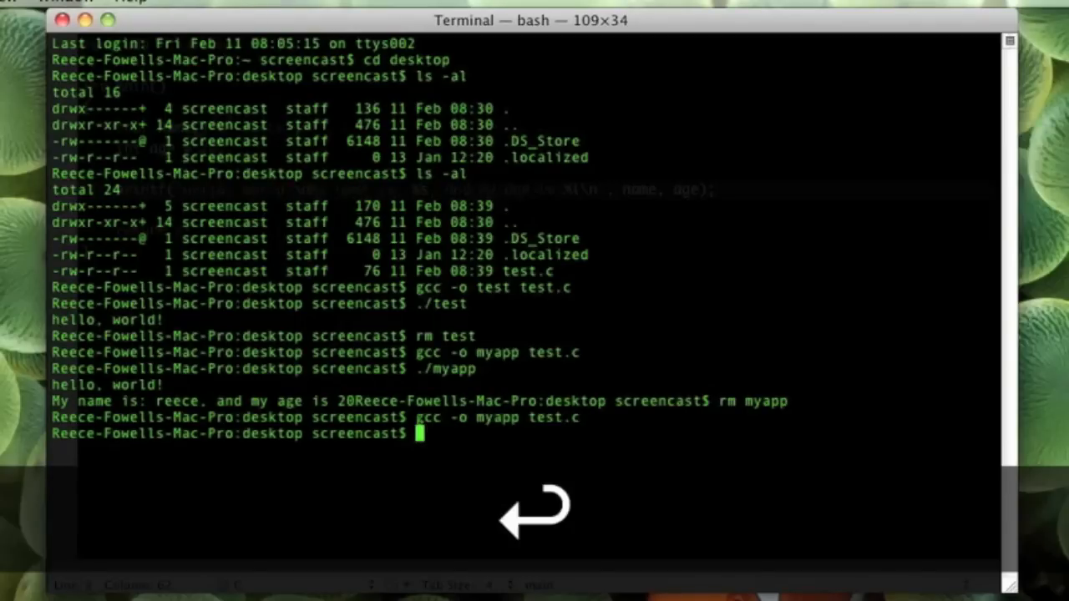
text(./myapp)
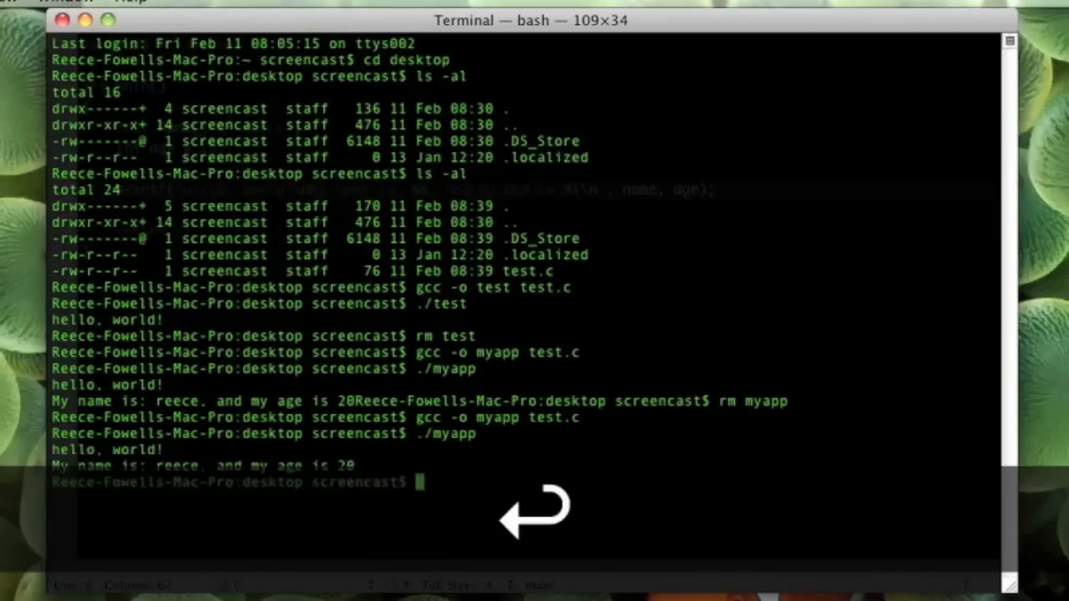